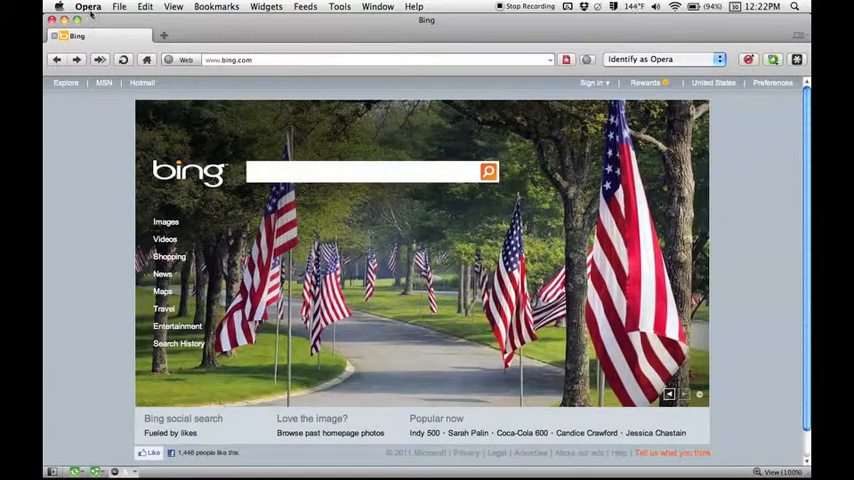
Step: Open Opera's full Preferences window from the menu, landing on the General tab
left_click(88, 8)
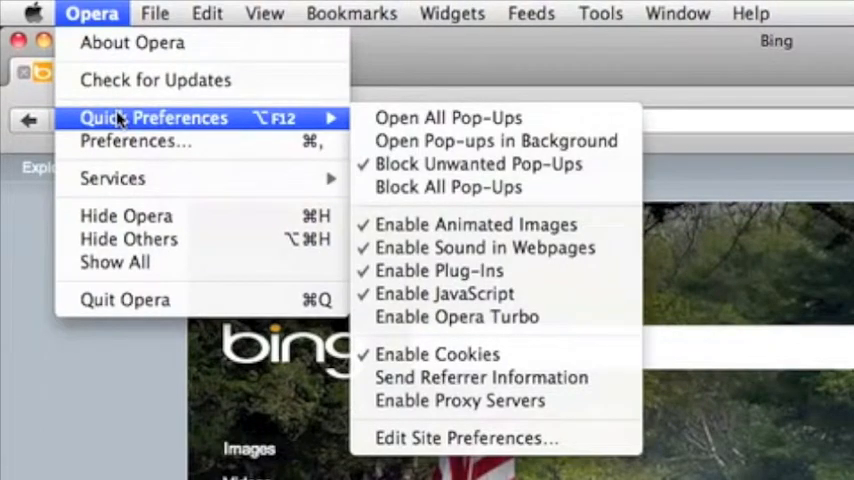
mouse_move(478, 164)
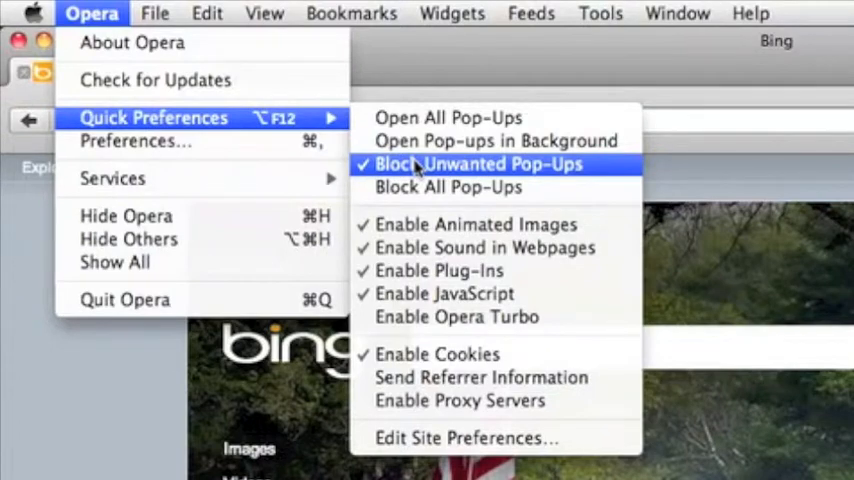
mouse_move(448, 188)
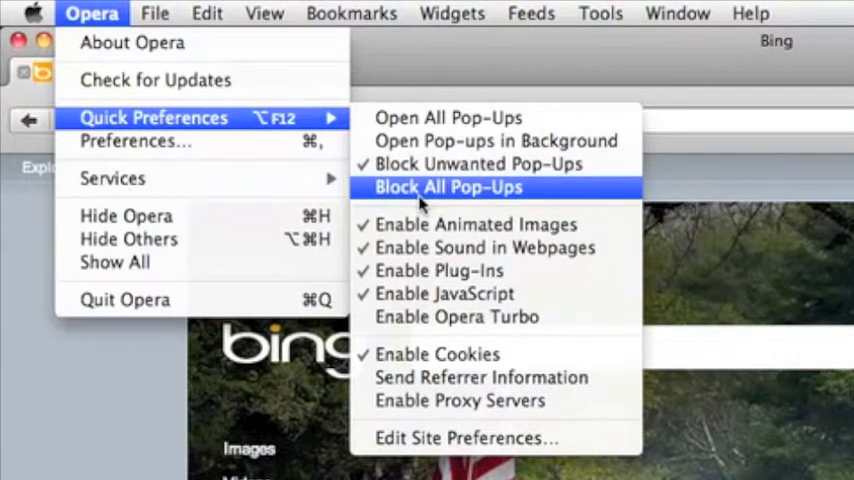
mouse_move(456, 316)
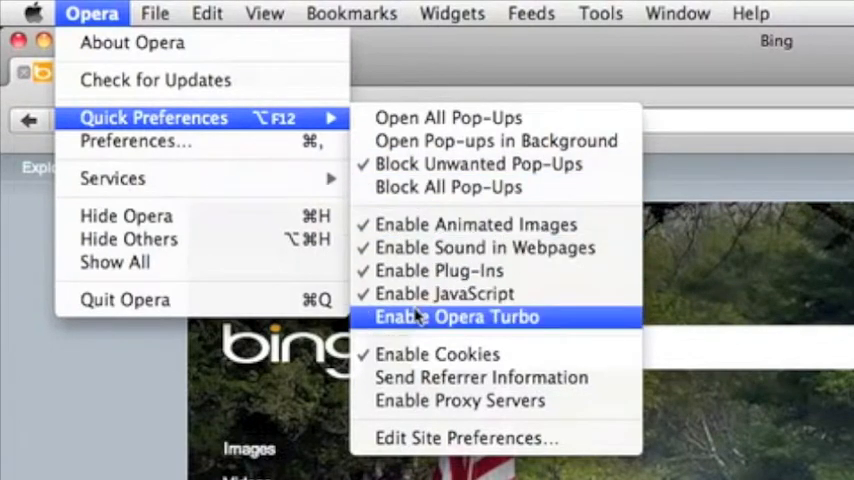
mouse_move(440, 270)
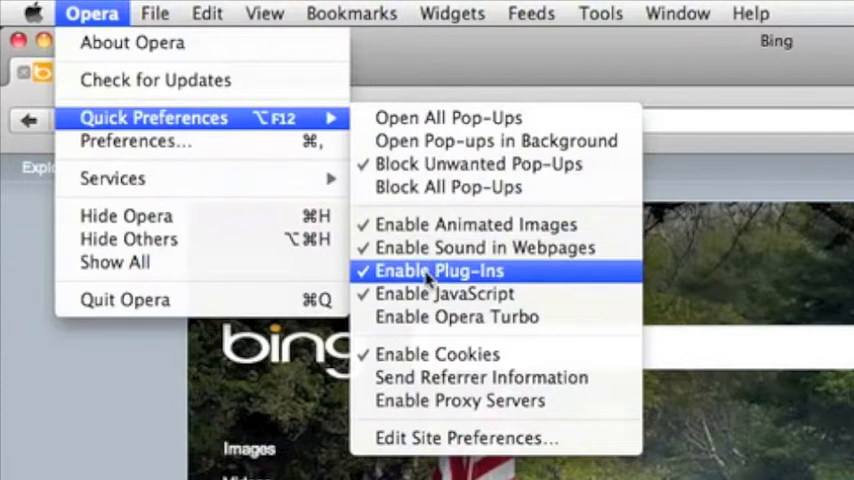
mouse_move(474, 224)
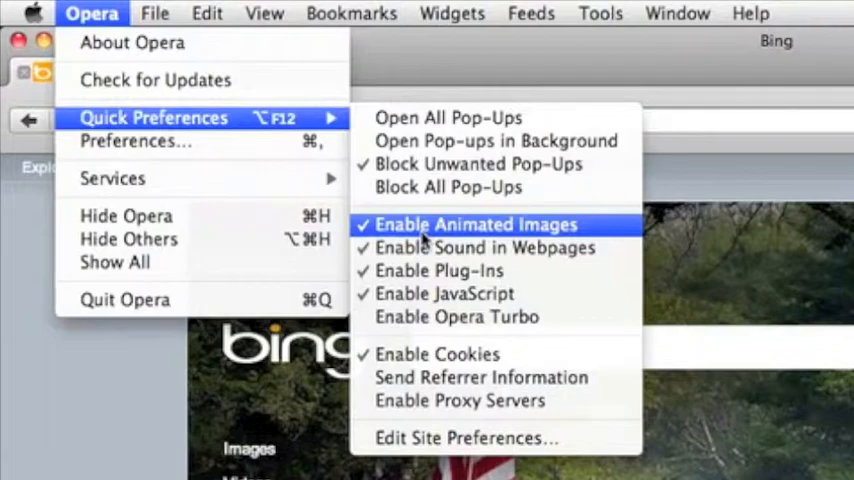
left_click(132, 140)
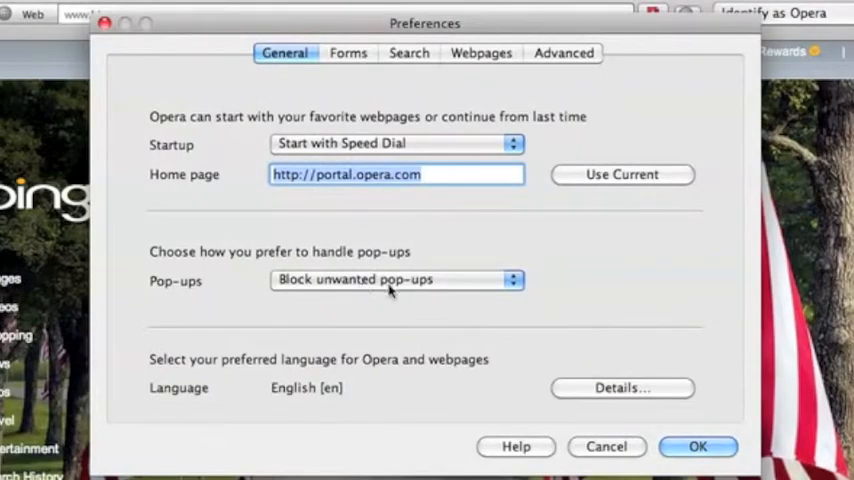
mouse_move(322, 70)
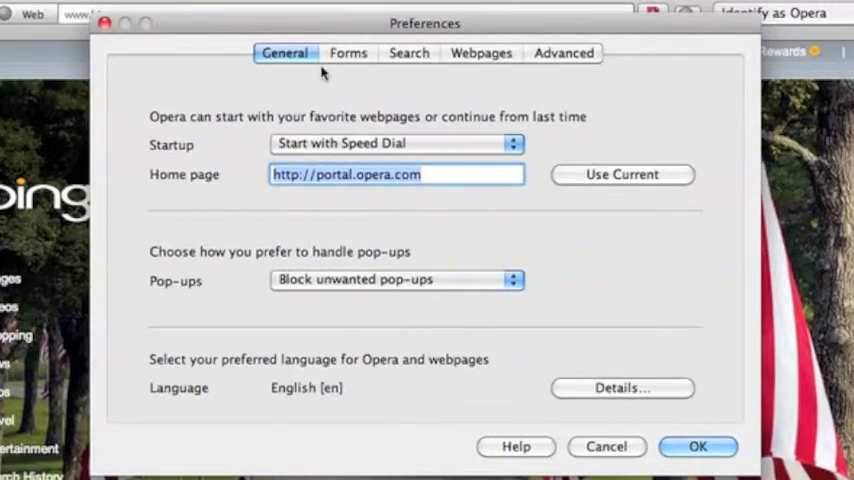
Step: Show the Forms preferences with password manager and auto-fill fields
left_click(348, 52)
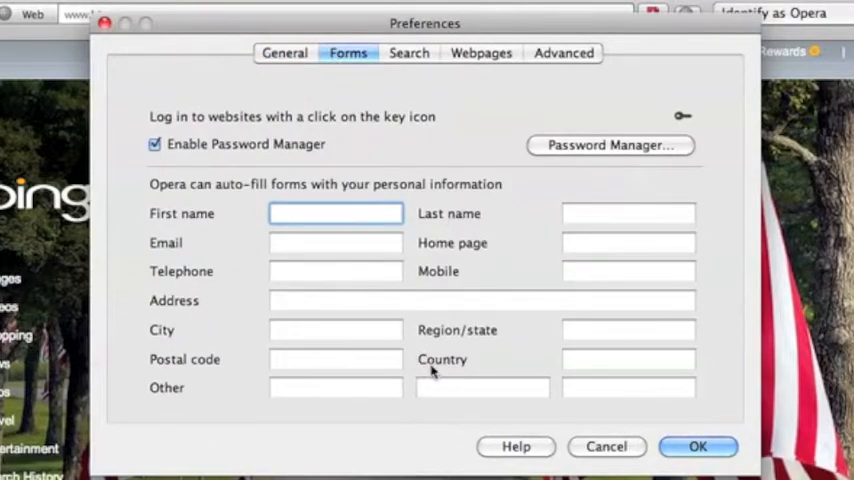
mouse_move(392, 300)
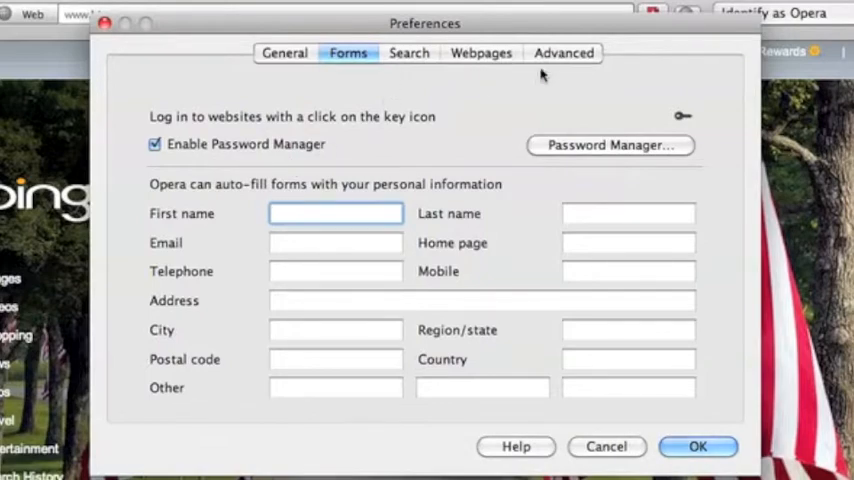
Step: Go to Advanced preferences and show the History page with address history and cache settings
left_click(564, 52)
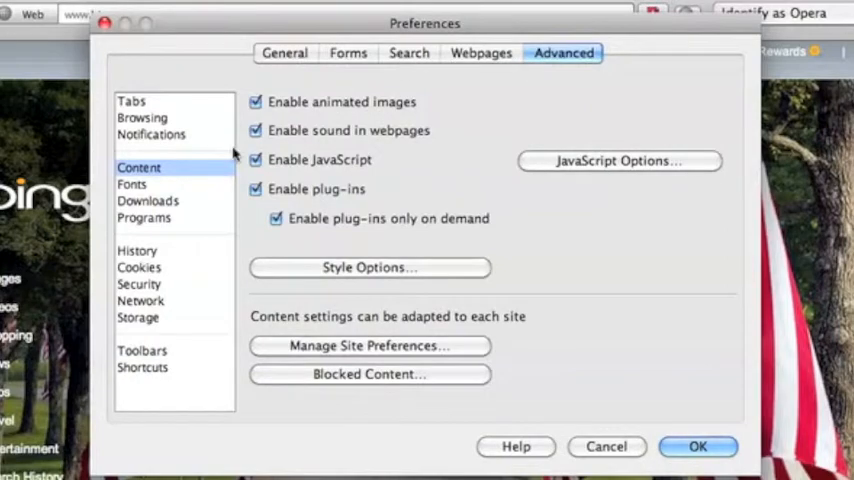
mouse_move(376, 90)
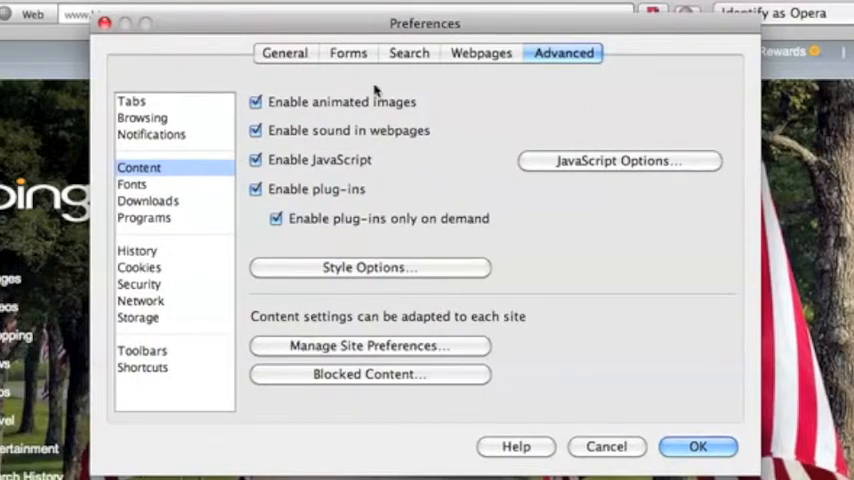
mouse_move(374, 92)
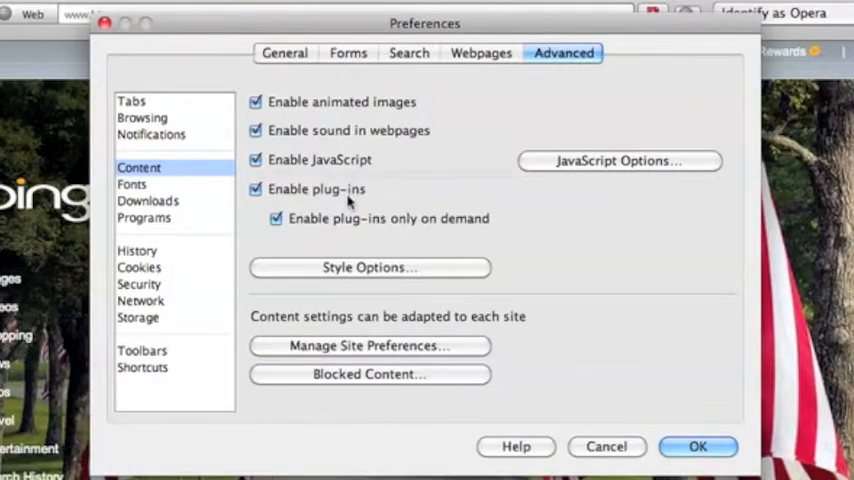
mouse_move(388, 172)
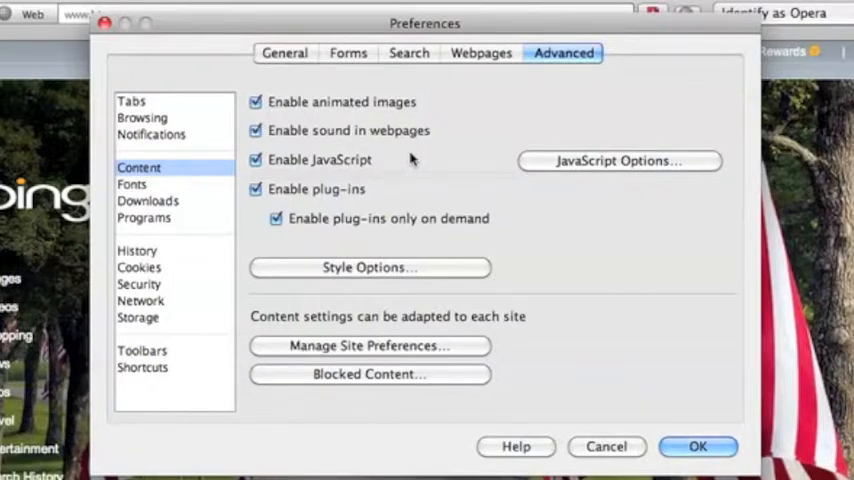
mouse_move(338, 228)
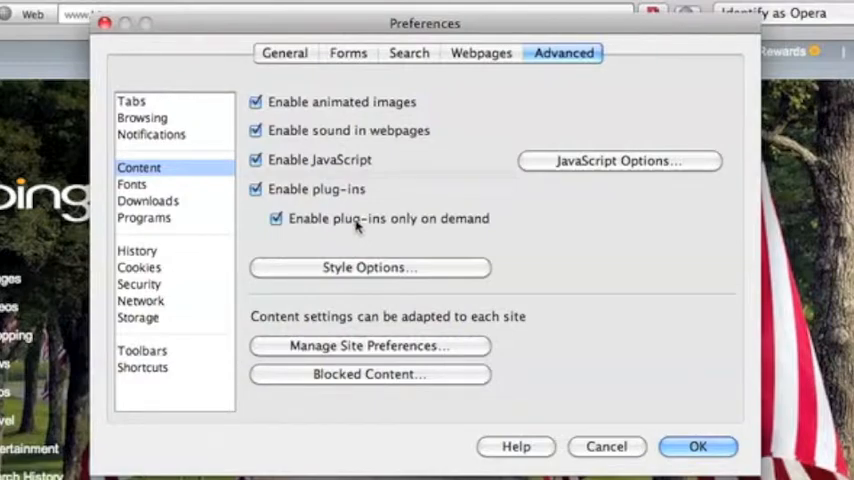
mouse_move(608, 160)
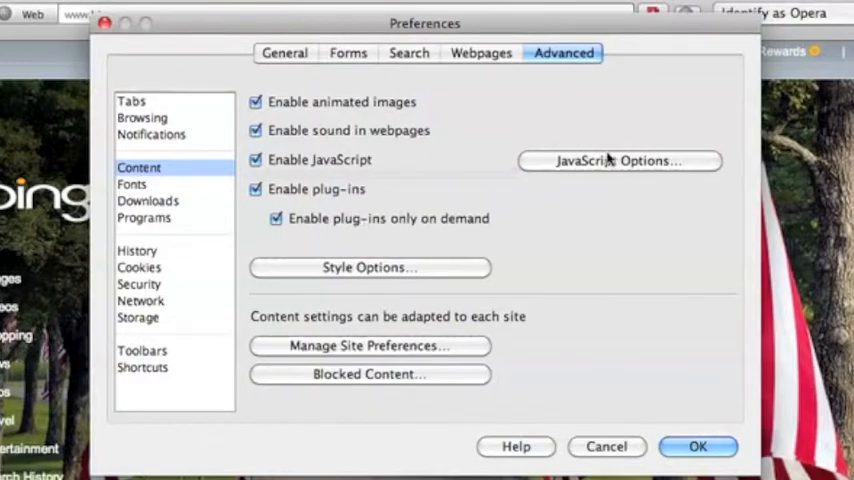
mouse_move(604, 164)
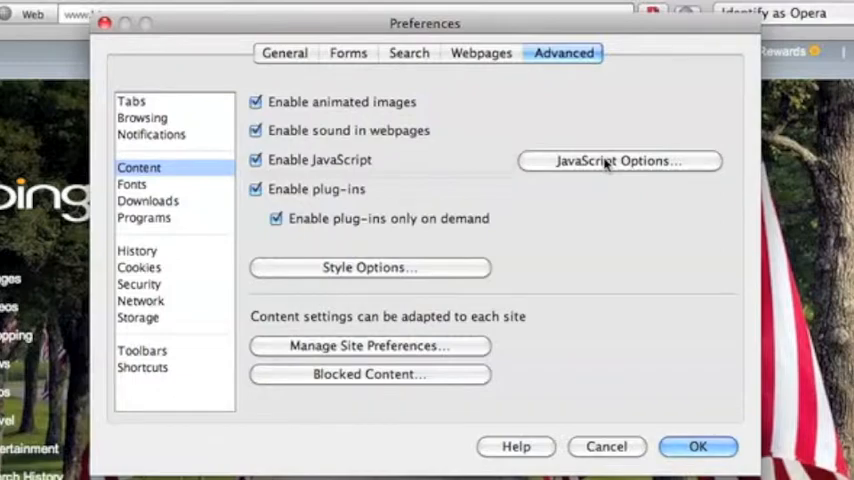
mouse_move(454, 356)
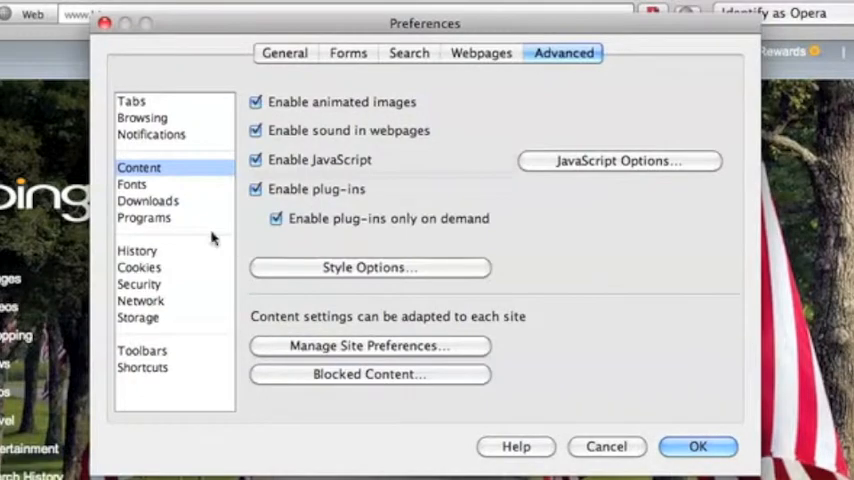
left_click(136, 252)
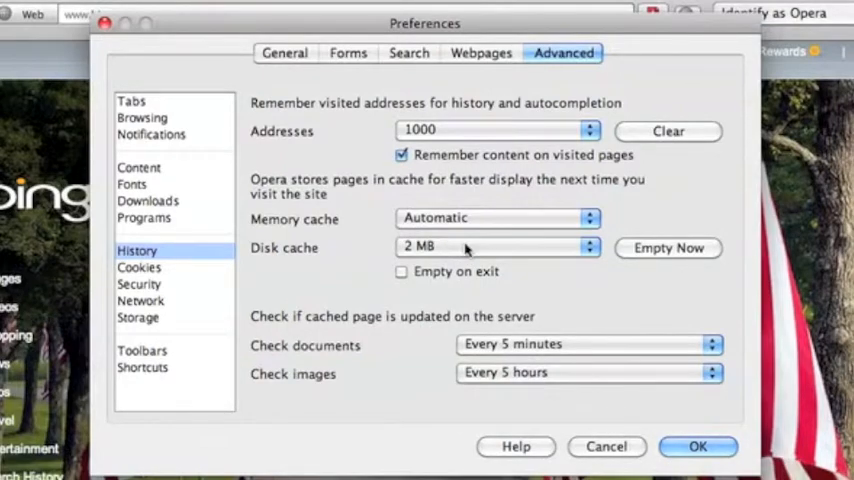
Step: Show the Cookies page, set to accept cookies only from visited sites
left_click(140, 268)
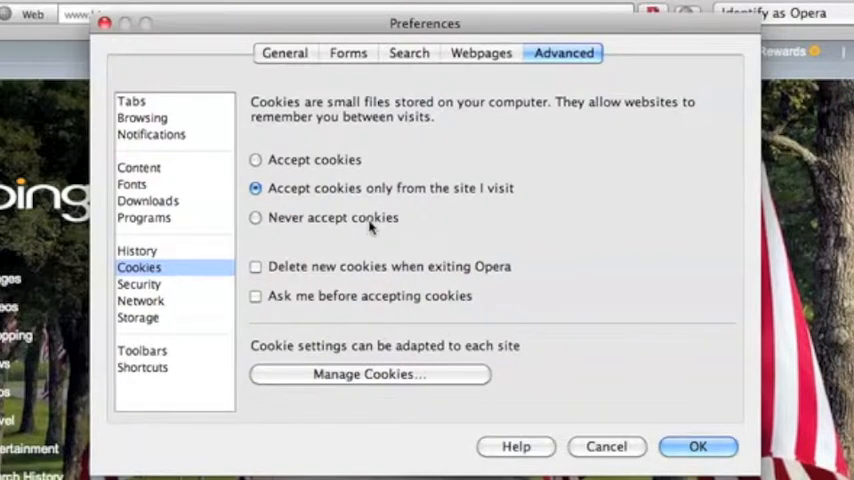
mouse_move(378, 278)
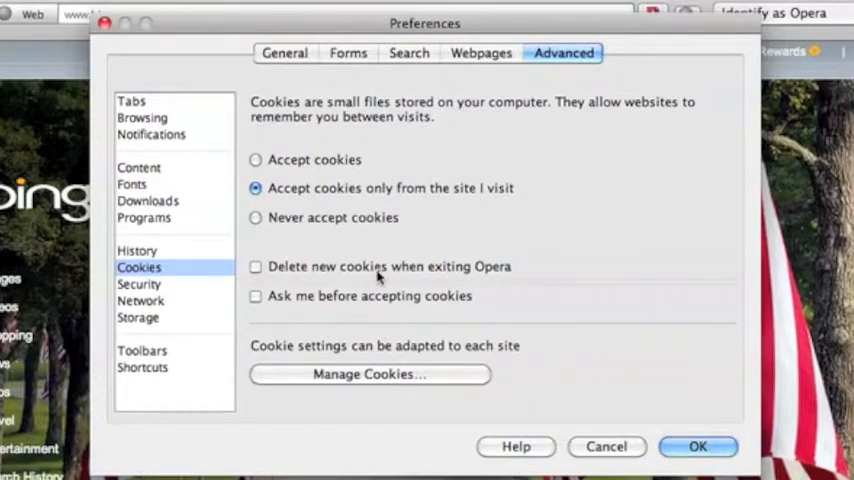
mouse_move(418, 252)
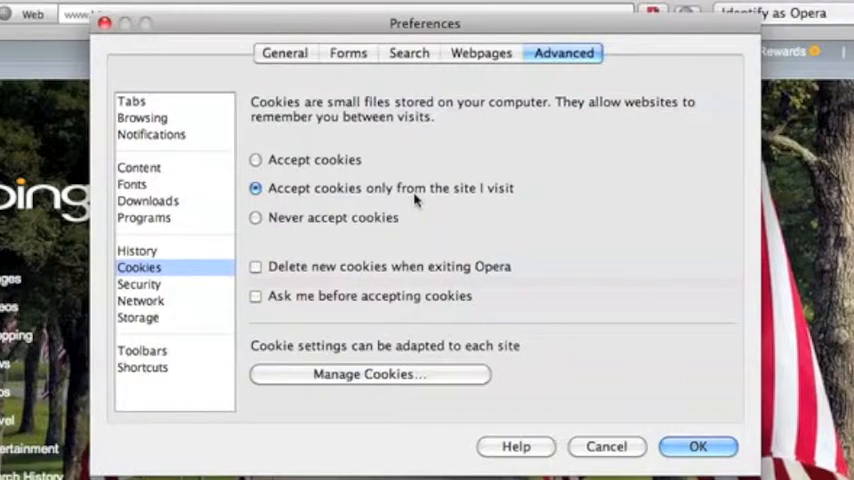
mouse_move(436, 204)
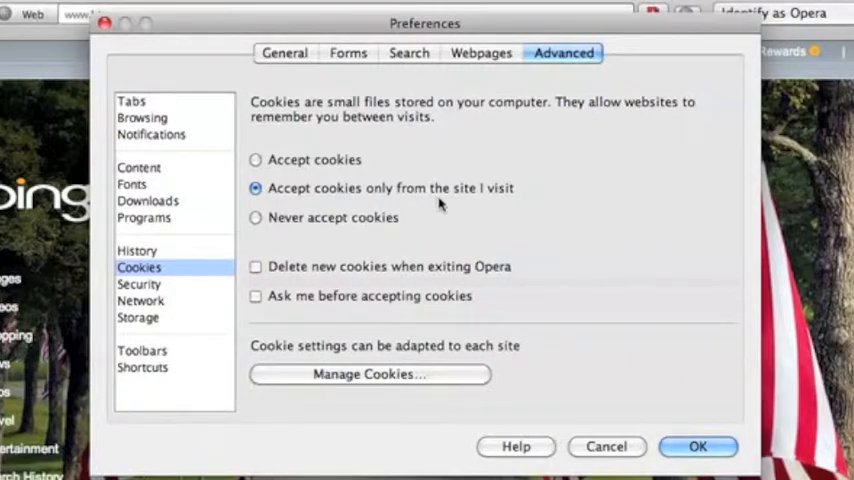
mouse_move(444, 248)
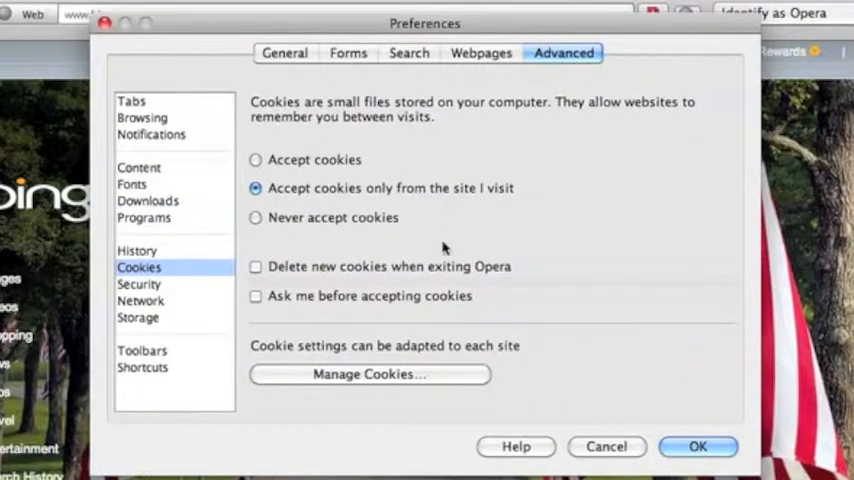
mouse_move(408, 278)
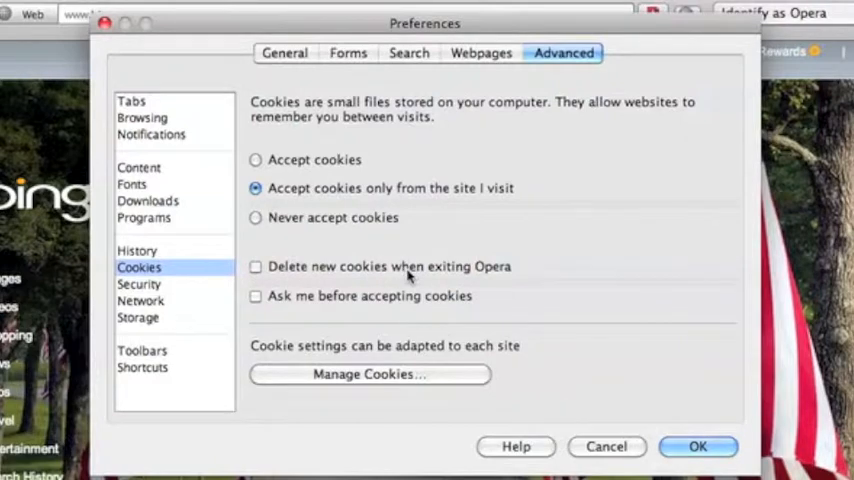
mouse_move(400, 402)
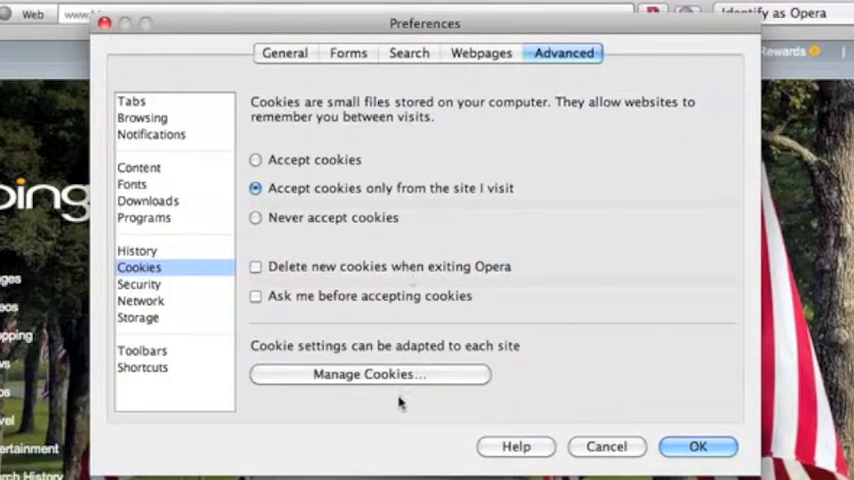
mouse_move(234, 316)
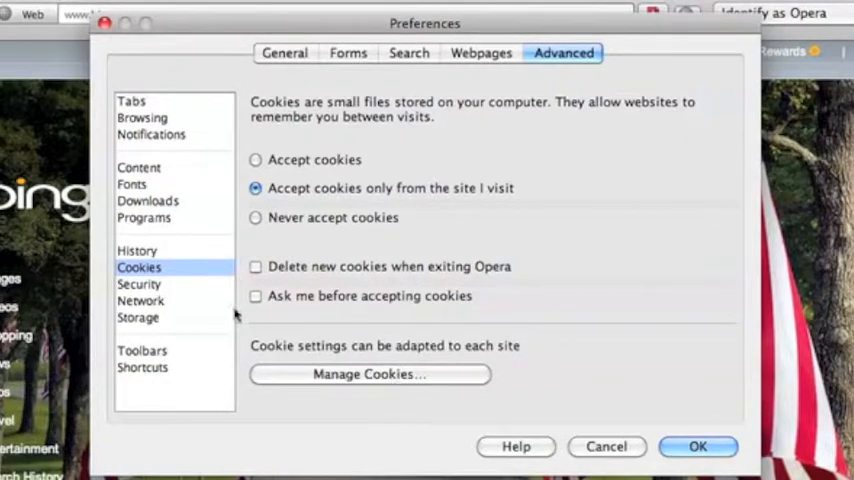
Step: Show the Security page with master password, certificates and auto-update settings
left_click(140, 284)
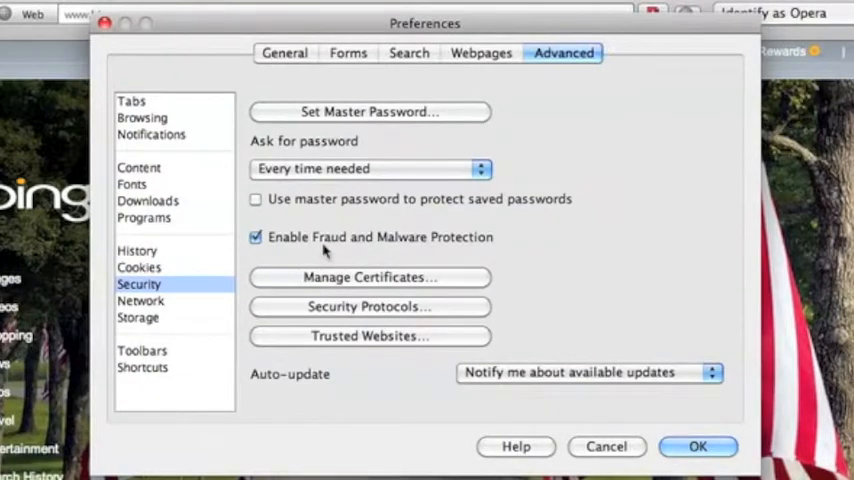
mouse_move(332, 246)
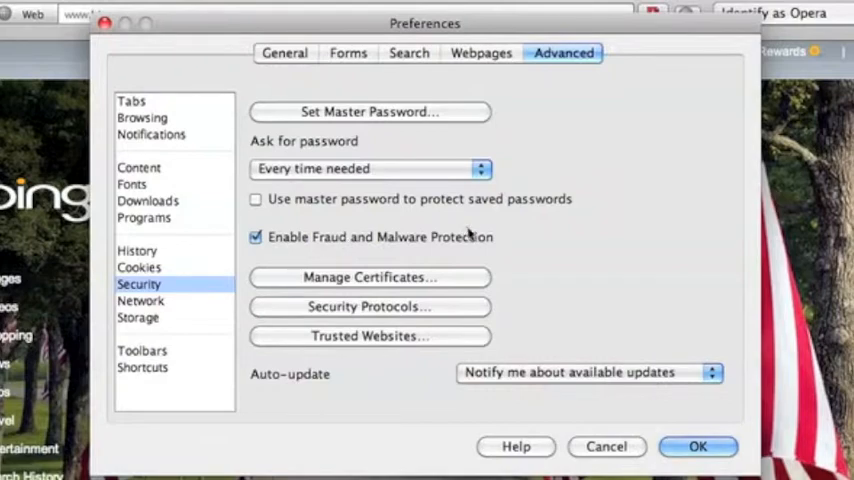
mouse_move(522, 180)
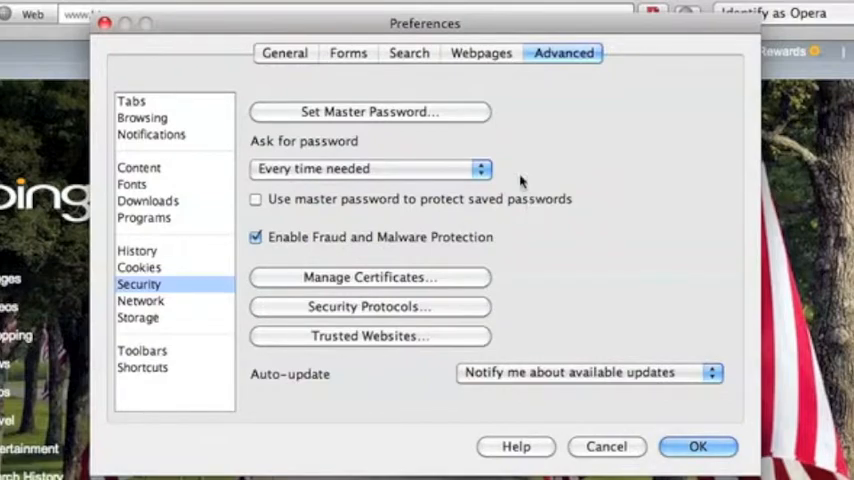
mouse_move(428, 144)
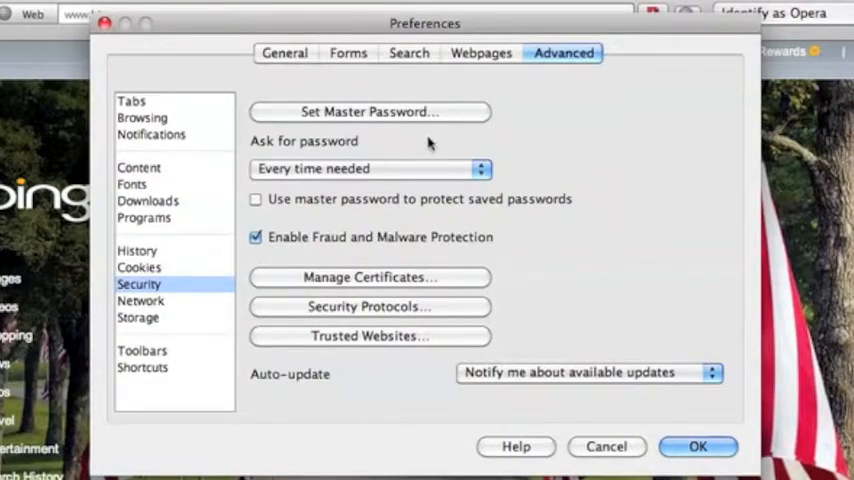
mouse_move(420, 120)
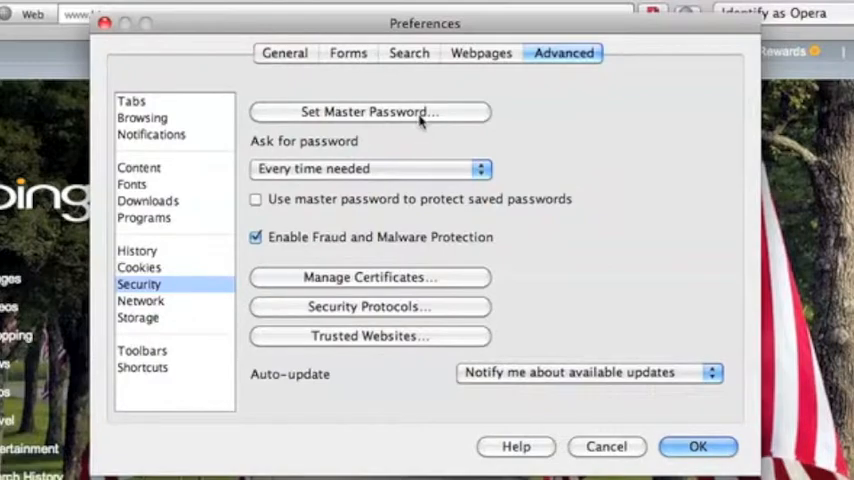
left_click(370, 112)
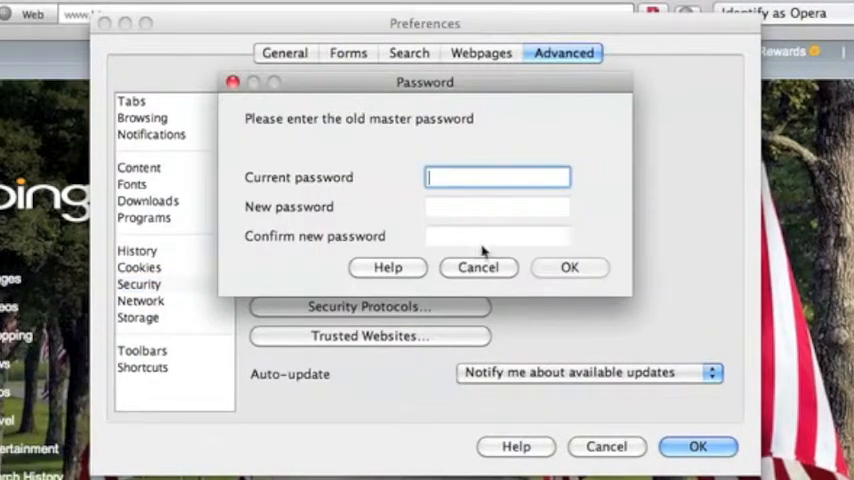
left_click(478, 268)
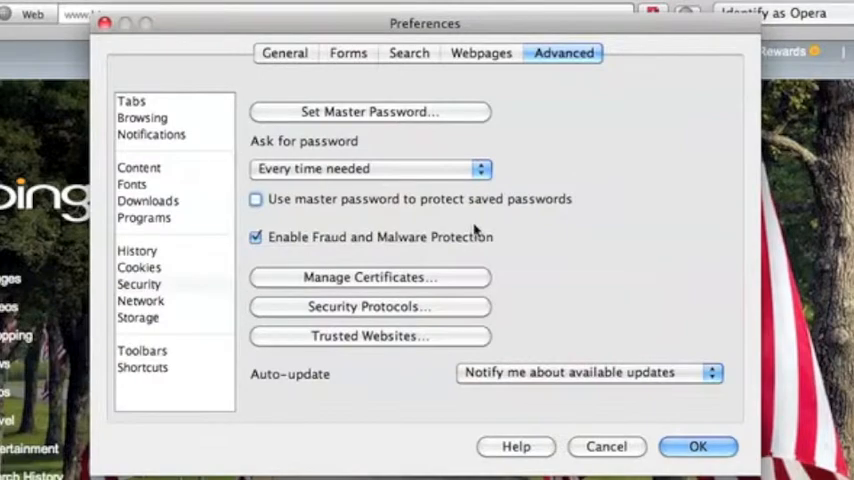
left_click(370, 168)
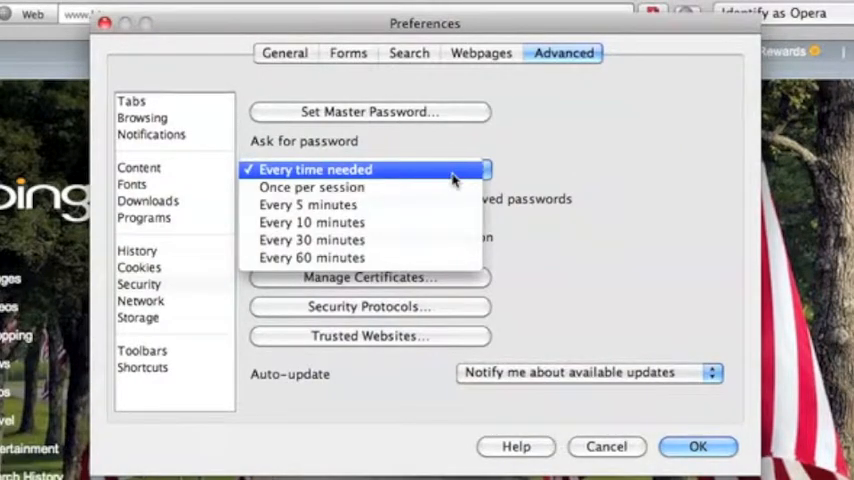
mouse_move(312, 188)
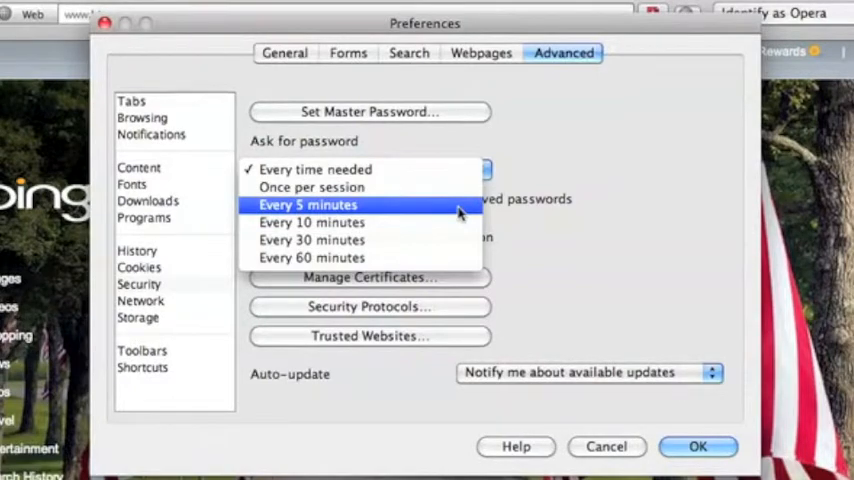
left_click(316, 168)
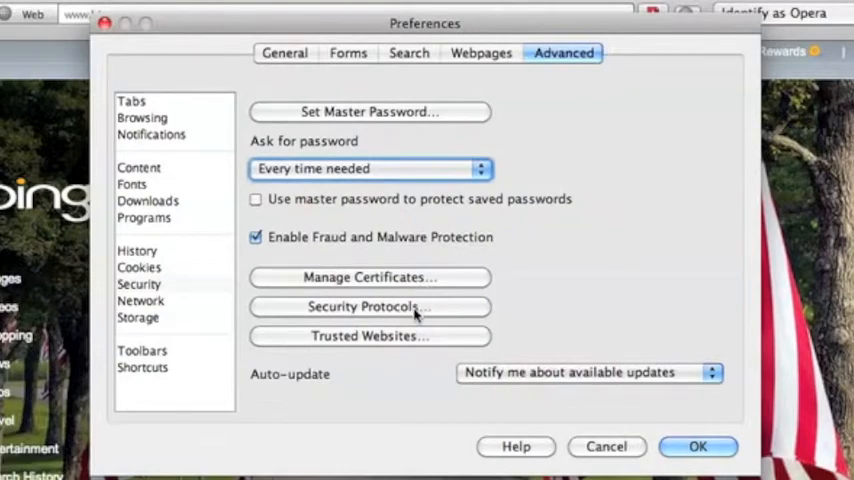
Step: Review the Security Protocols list: SSL 3, TLS 1, 1.1 and 1.2 all enabled
left_click(368, 306)
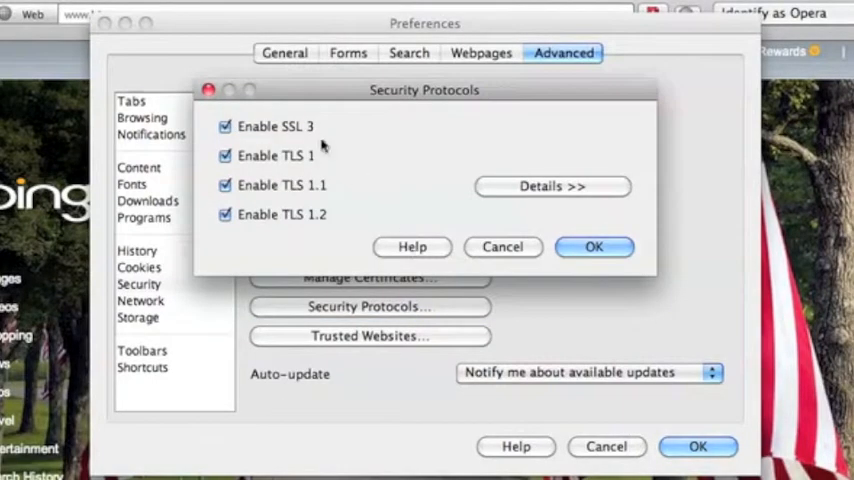
mouse_move(300, 224)
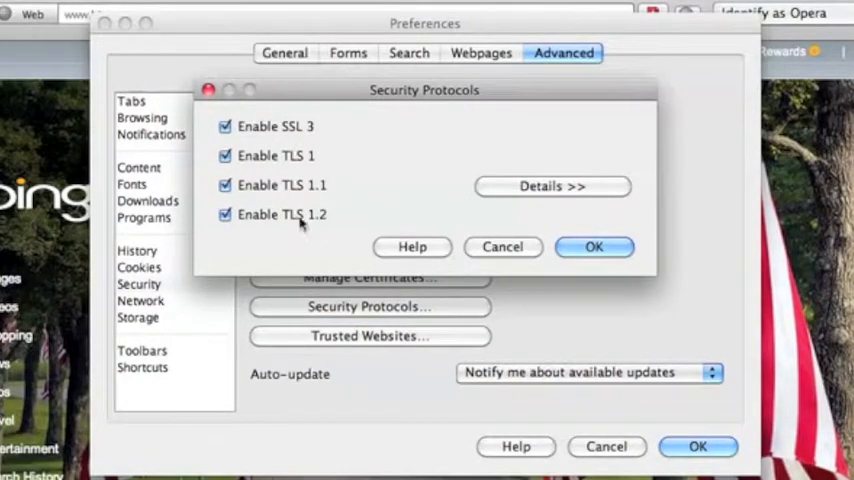
mouse_move(284, 224)
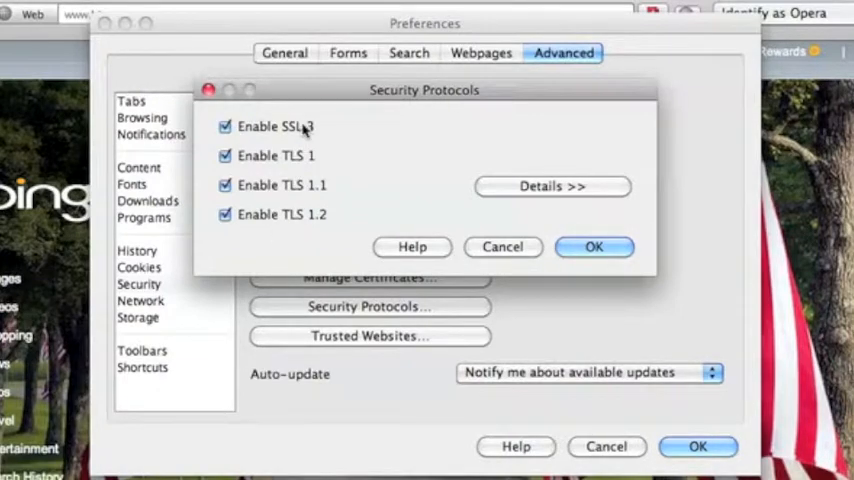
mouse_move(302, 138)
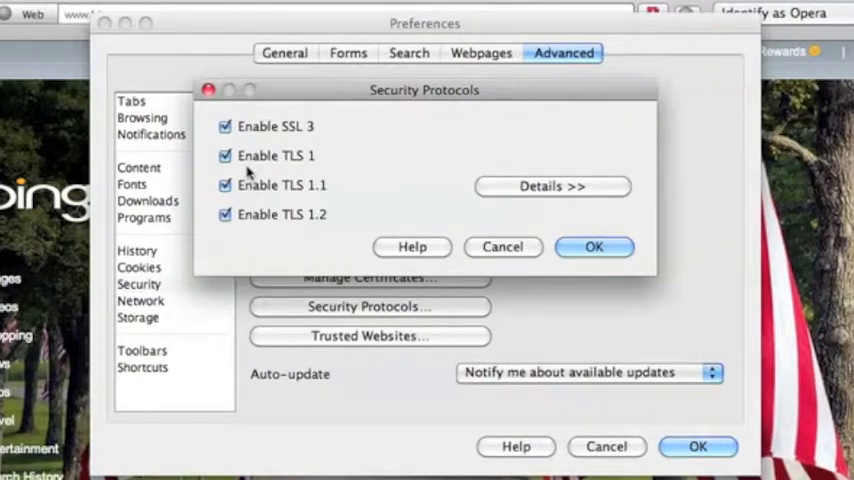
mouse_move(568, 236)
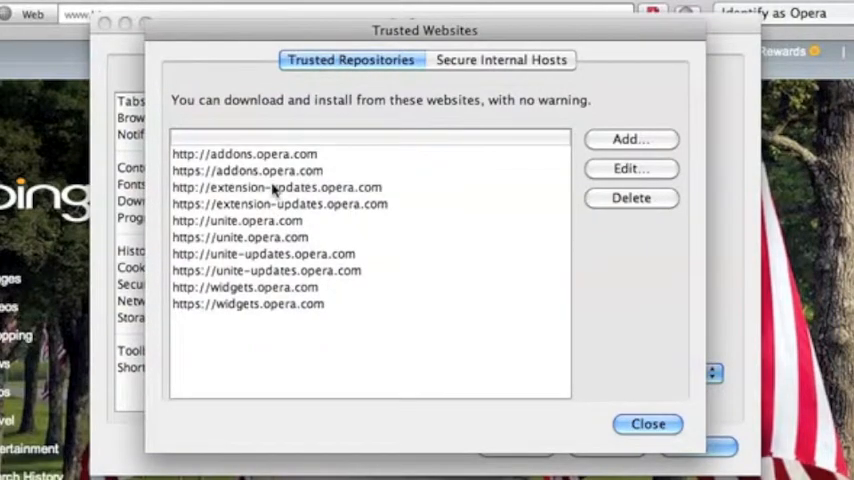
Step: Close the trusted websites list and keep auto-update on 'Notify me about available updates'
left_click(648, 424)
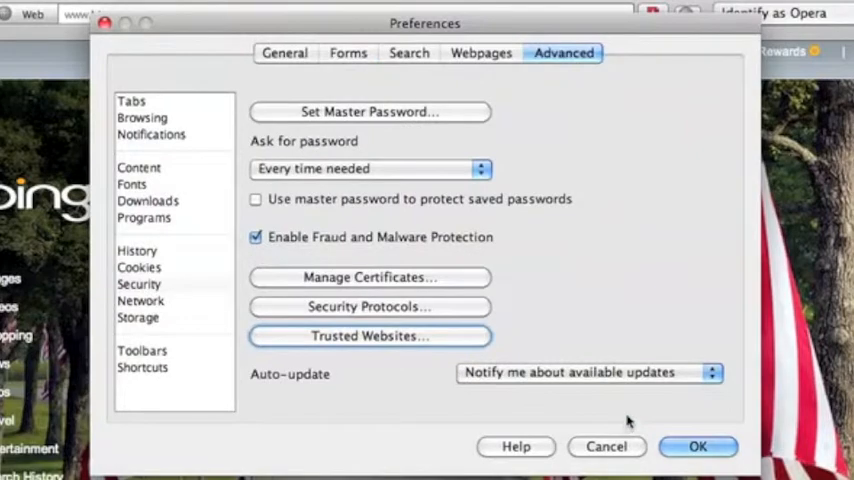
mouse_move(510, 380)
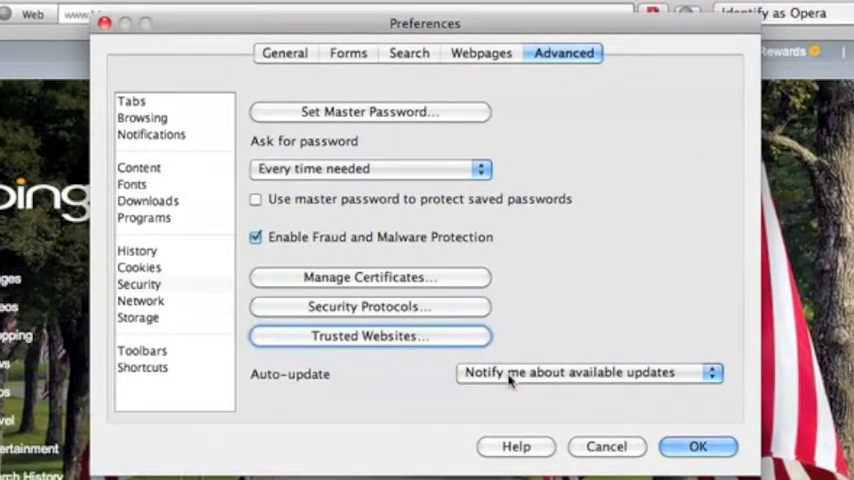
left_click(588, 372)
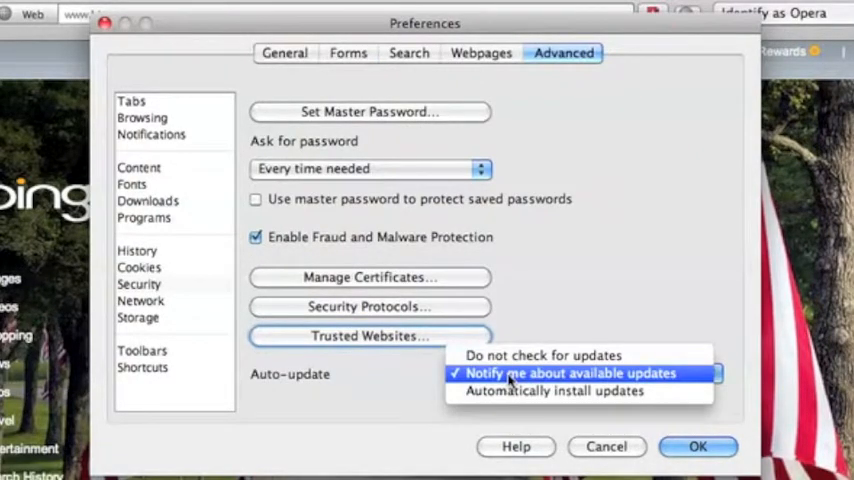
mouse_move(520, 376)
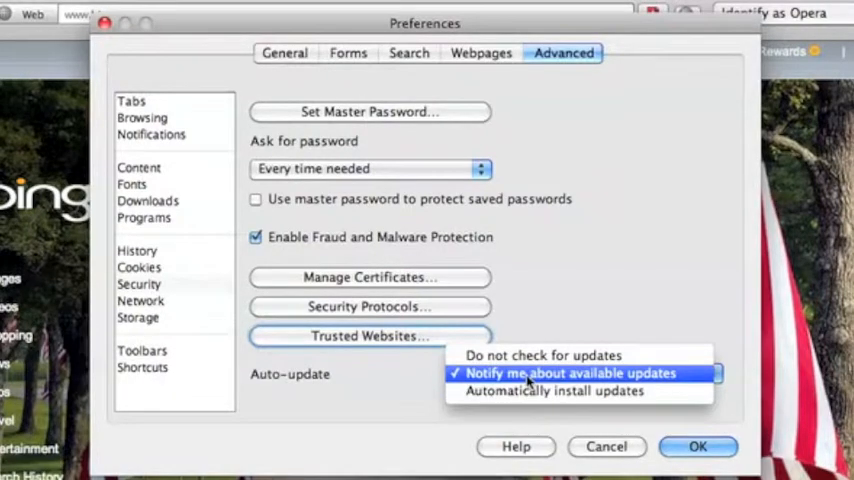
left_click(570, 372)
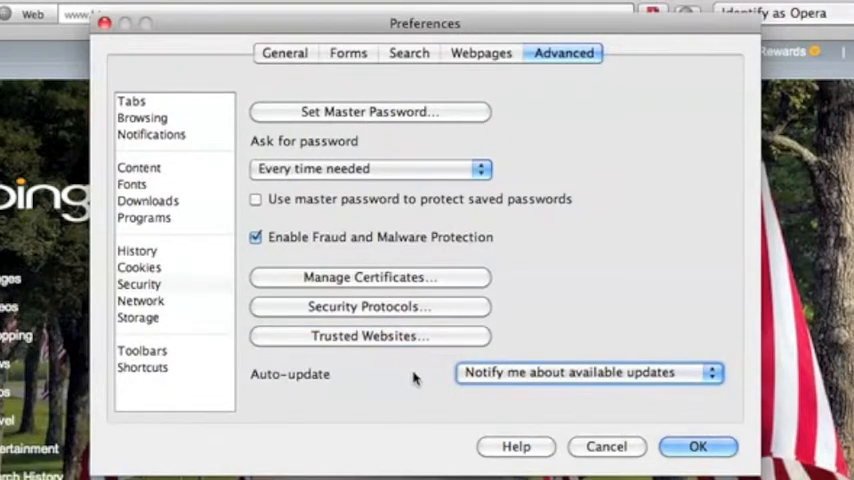
mouse_move(328, 376)
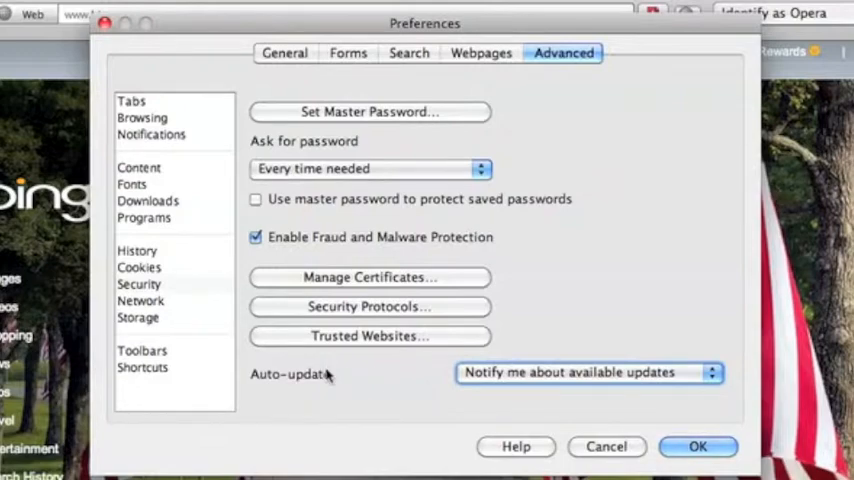
mouse_move(492, 378)
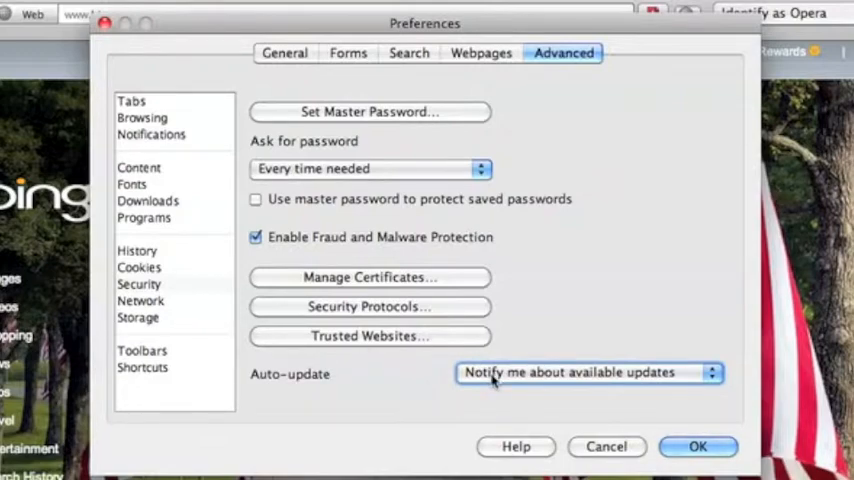
Step: Show the Network page with proxy servers, server name completion and connection limits
left_click(140, 300)
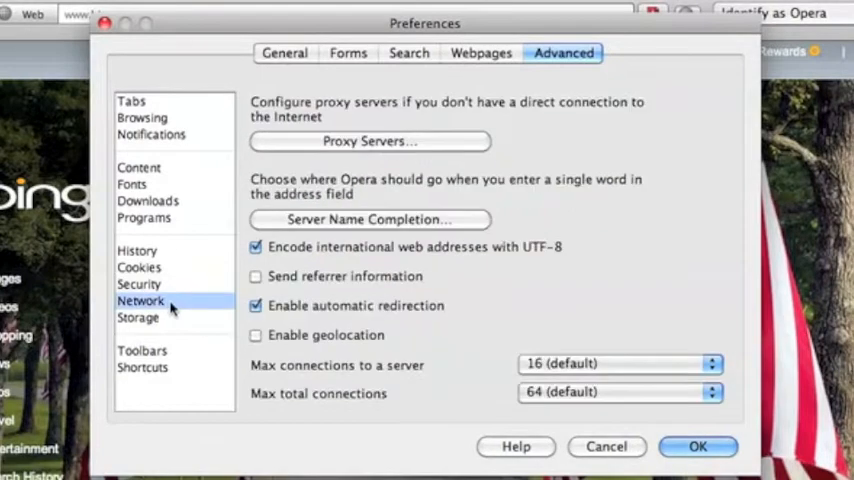
mouse_move(418, 308)
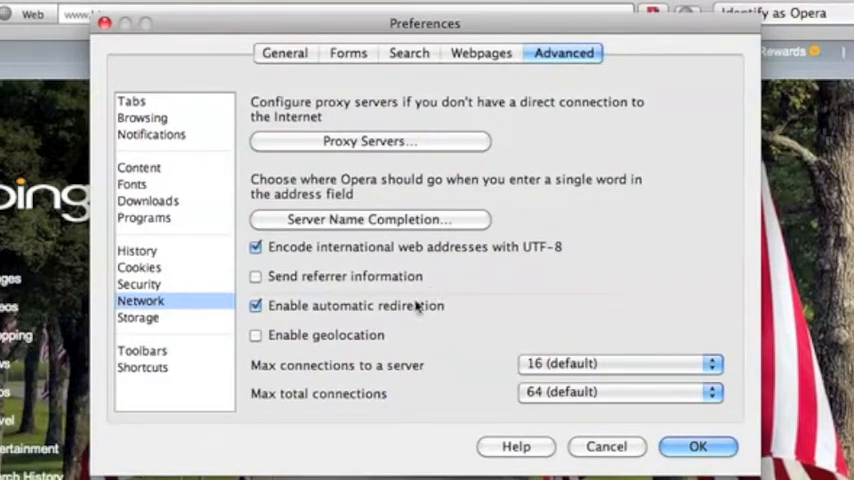
mouse_move(390, 292)
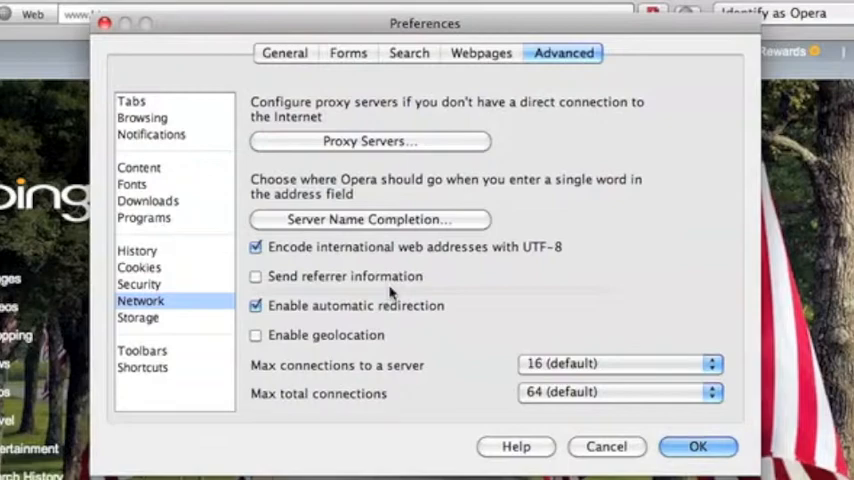
mouse_move(396, 328)
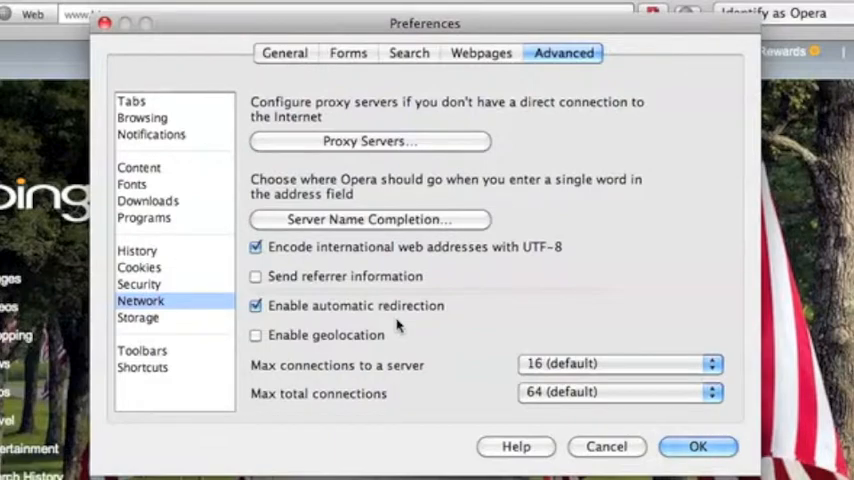
mouse_move(384, 350)
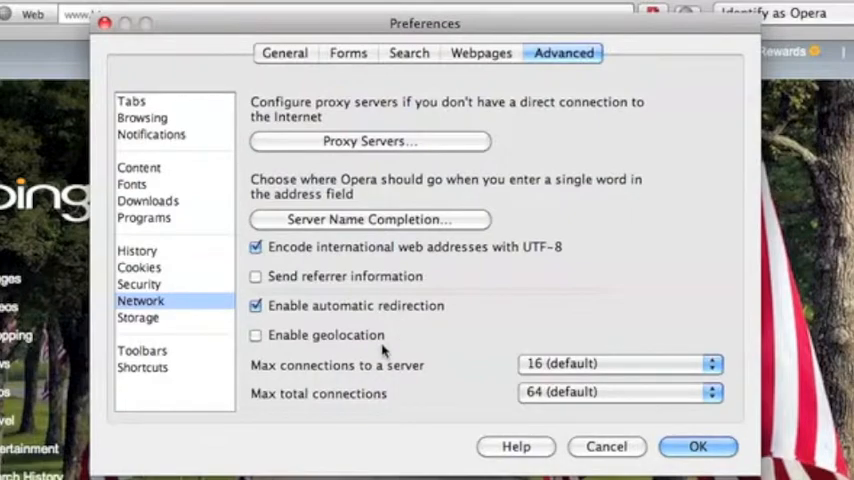
mouse_move(218, 320)
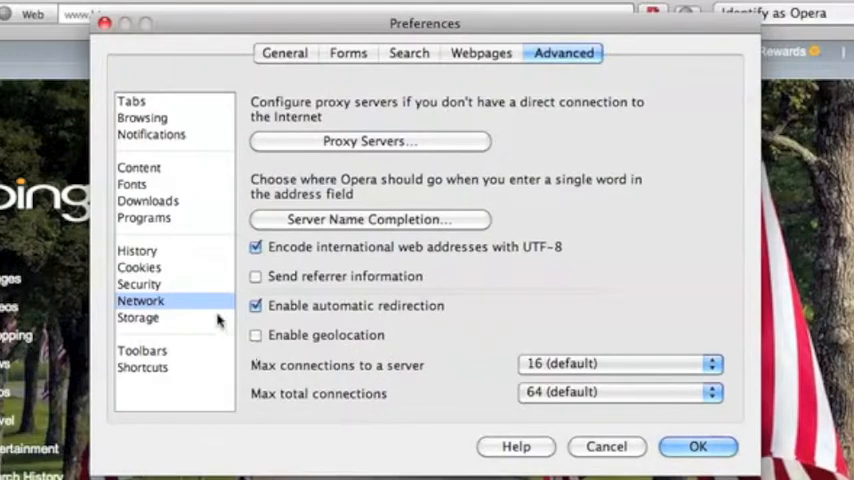
Step: On the Storage page, select a.rfihub.com and delete its persistent storage data
left_click(138, 316)
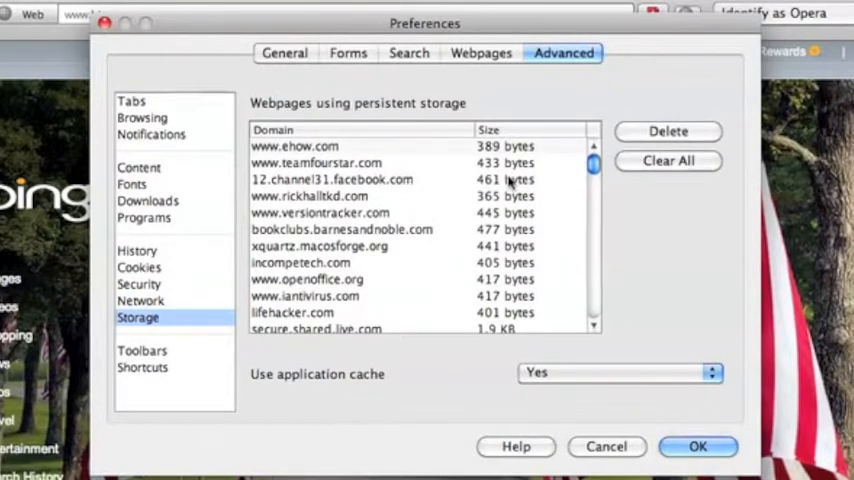
mouse_move(420, 182)
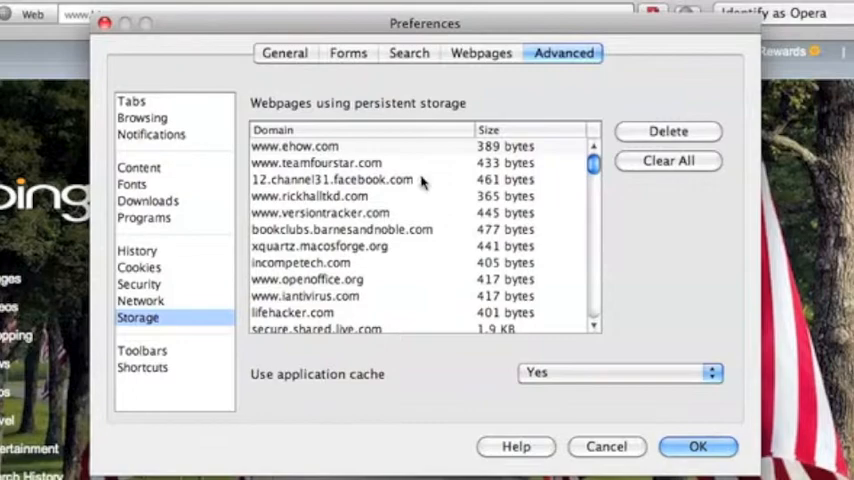
mouse_move(510, 170)
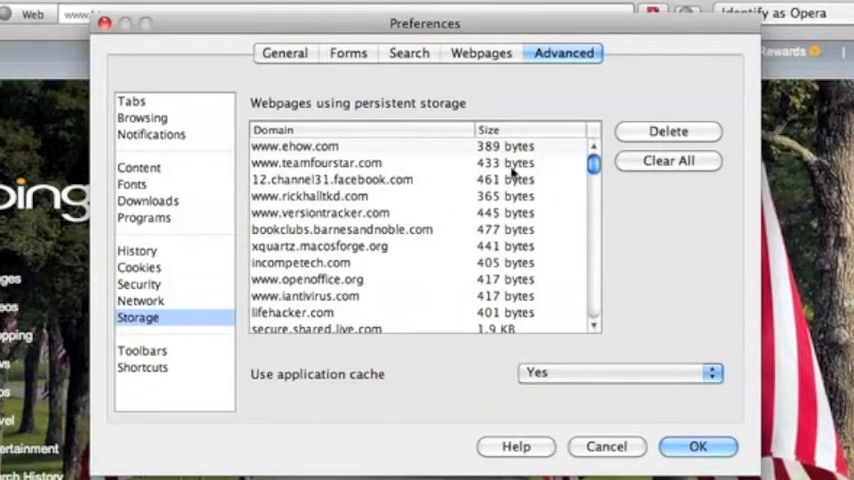
scroll("down", 3)
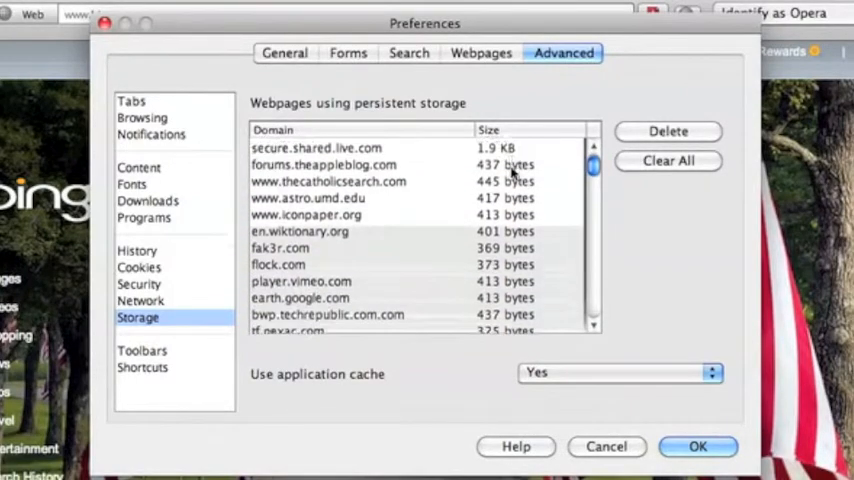
scroll("down", 3)
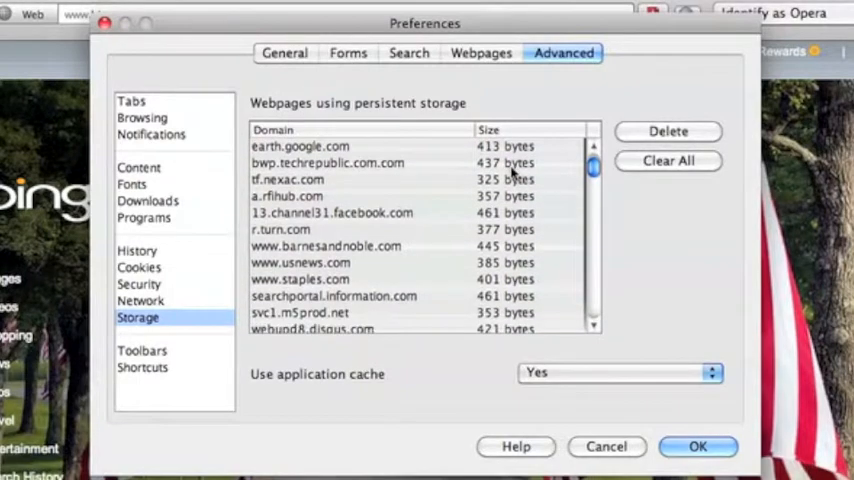
mouse_move(318, 204)
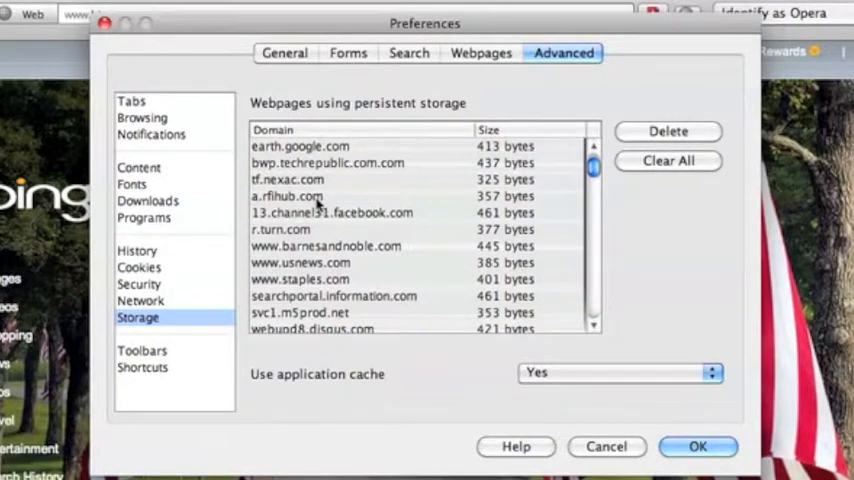
left_click(288, 196)
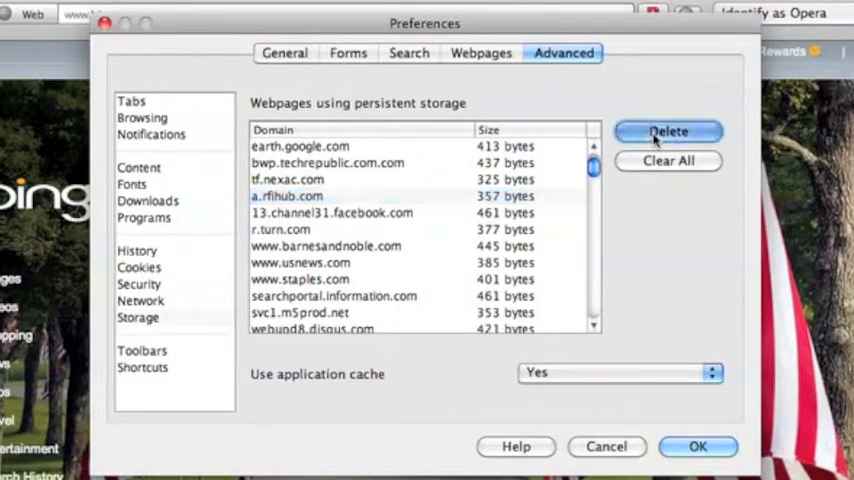
left_click(668, 132)
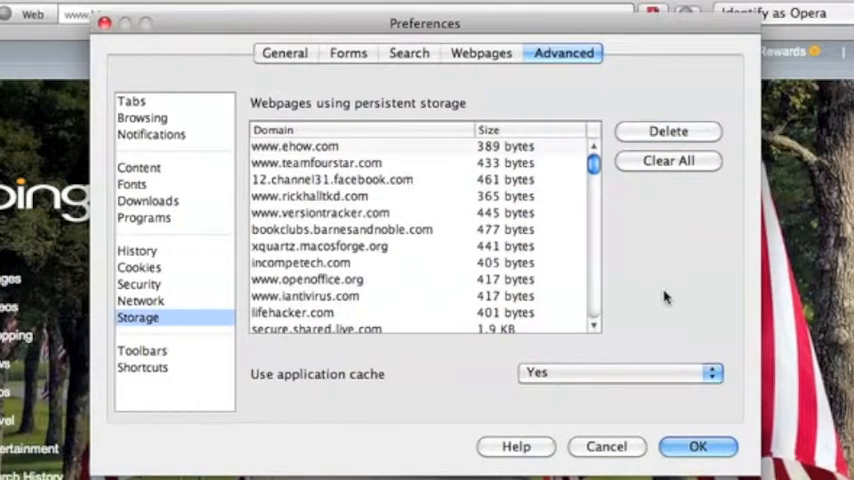